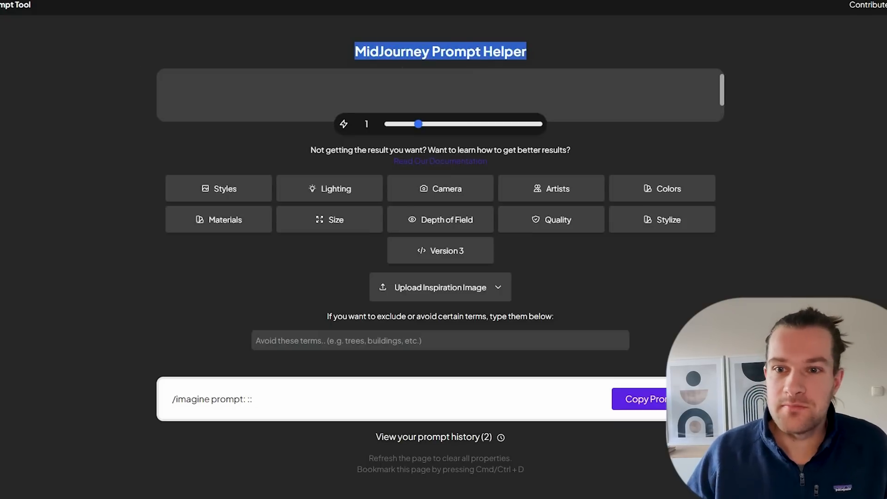
# Enter the base prompt 'a panda with kung fu outfit, enjoying a shiny jug of honey'.
pyautogui.write('a panda with kung fu outfit')
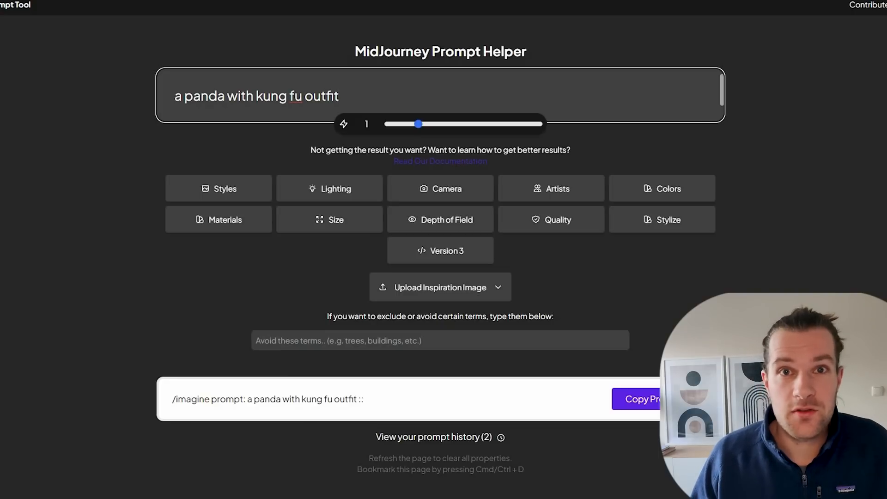
pyautogui.write(', enjoying a')
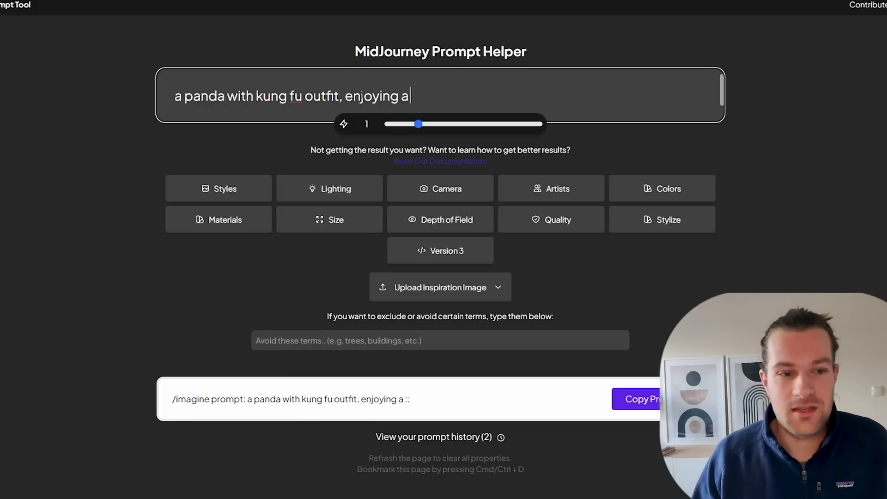
pyautogui.write('shiny jug of honey')
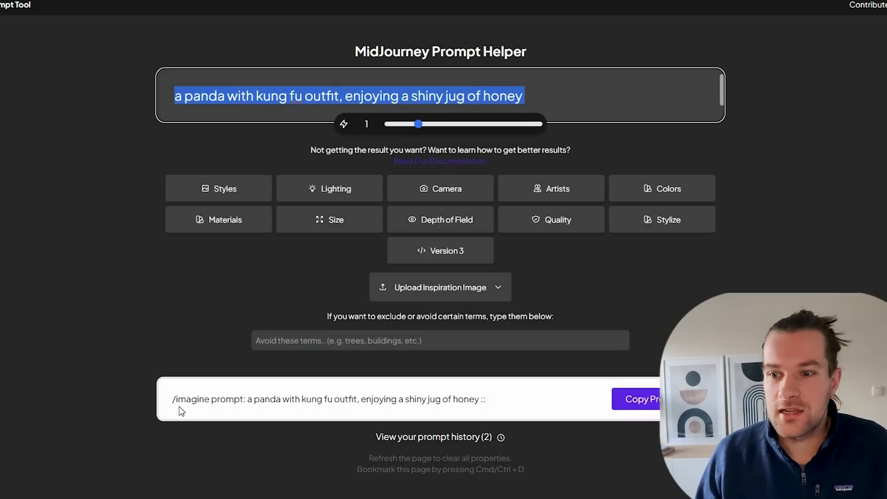
pyautogui.moveTo(474, 397)
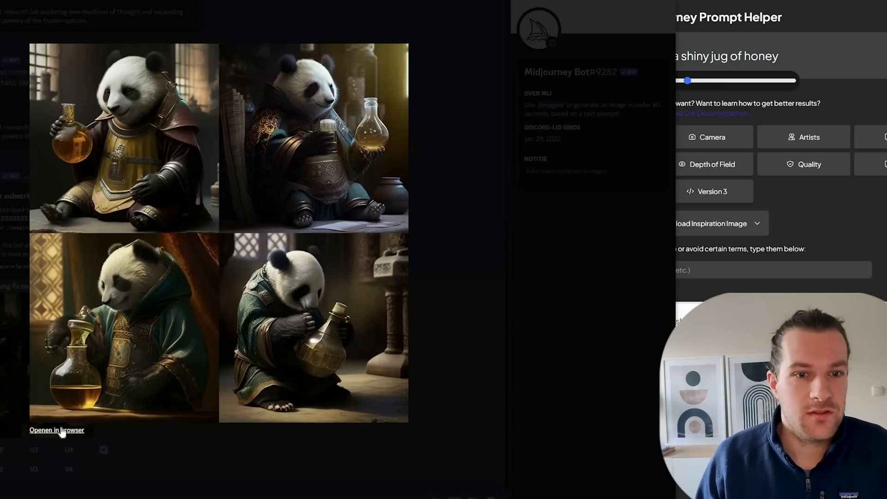
# Enlarge the Midjourney 2x2 grid of kung-fu pandas with honey jugs.
pyautogui.click(56, 430)
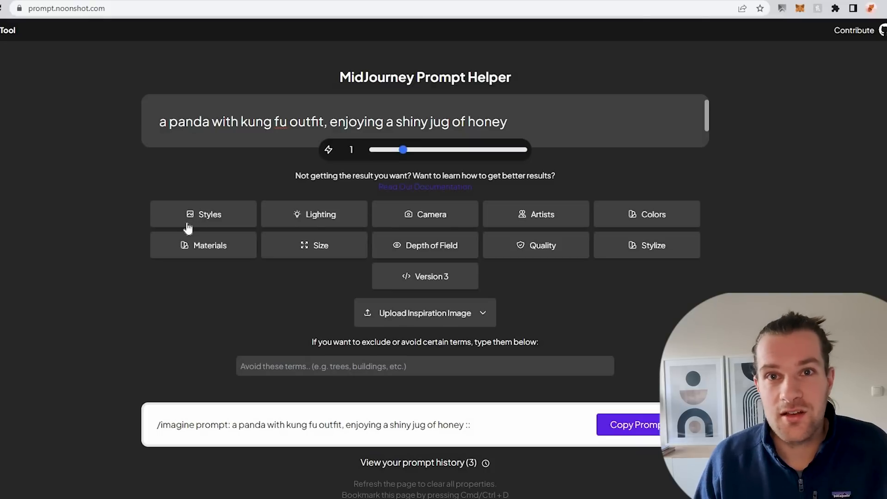
pyautogui.moveTo(180, 232)
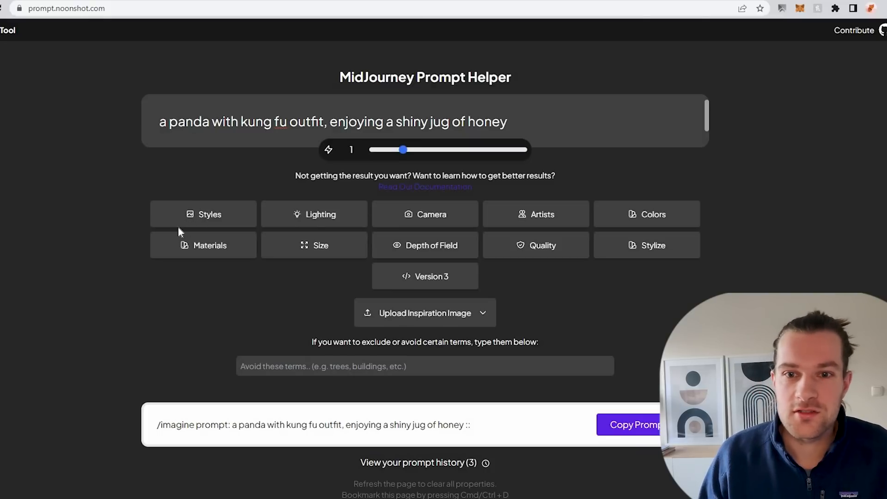
pyautogui.moveTo(208, 215)
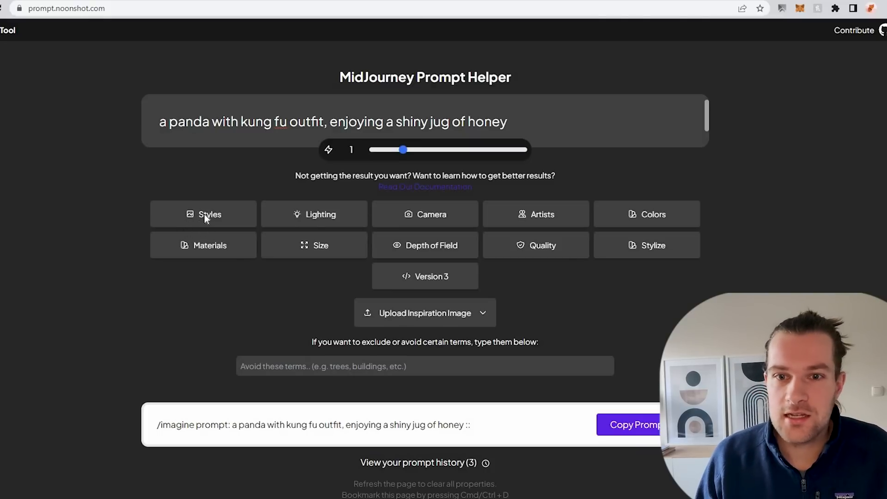
# Add Charcoal Style from the style gallery and select the generated /imagine prompt.
pyautogui.click(209, 214)
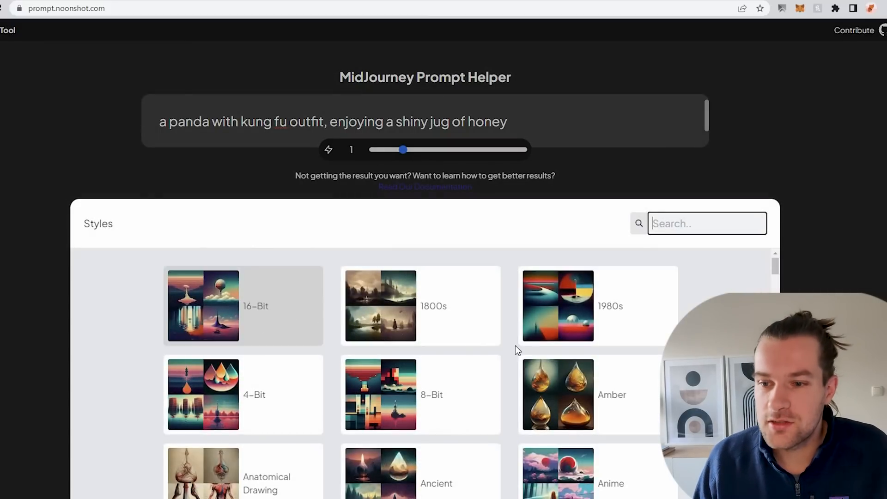
pyautogui.scroll(-3)
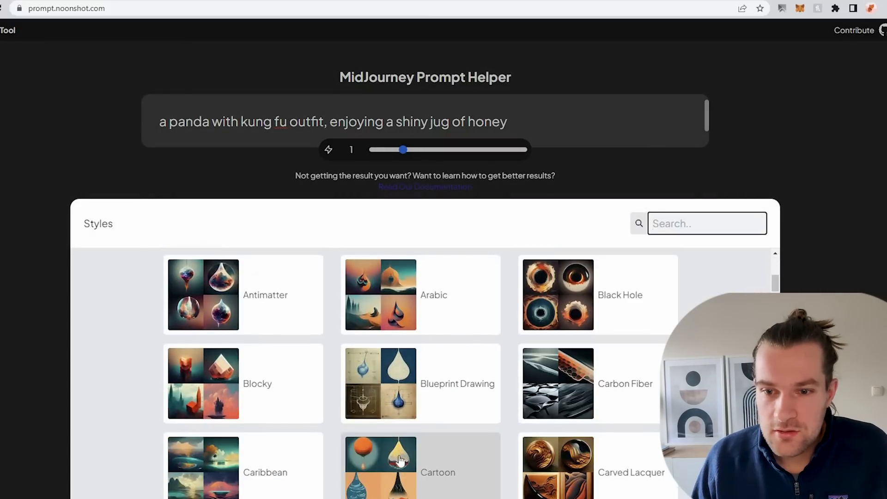
pyautogui.scroll(-3)
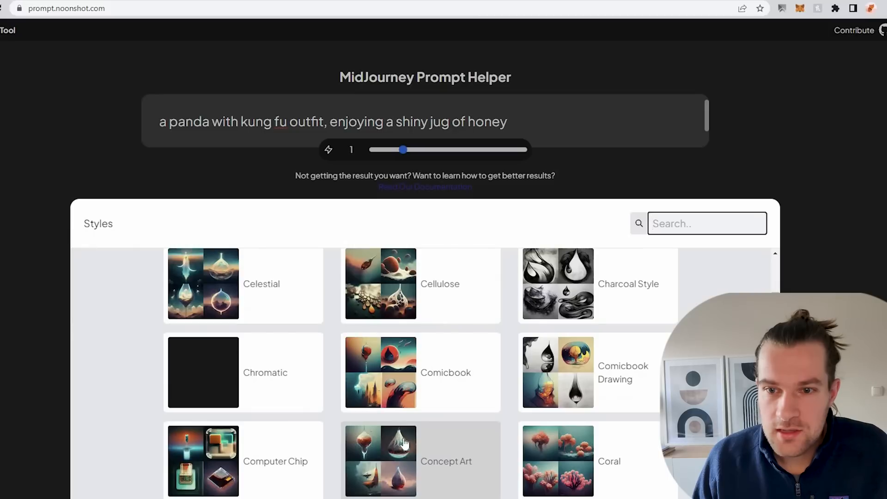
pyautogui.scroll(3)
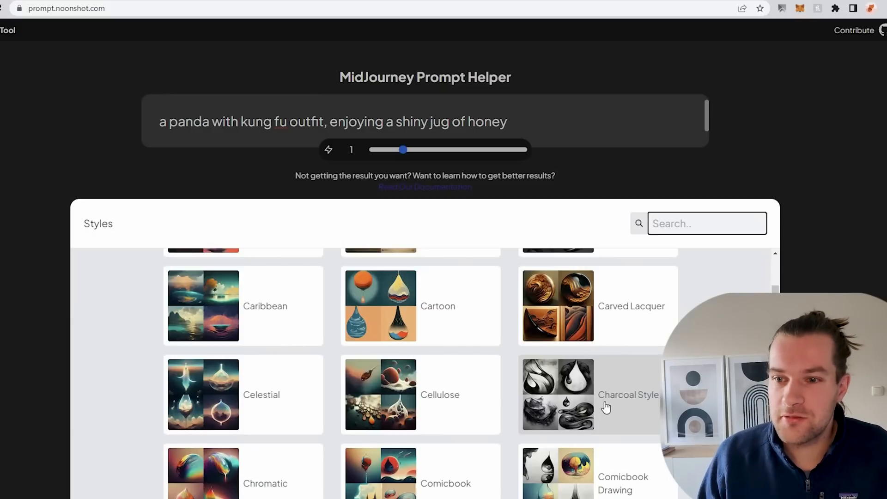
pyautogui.click(591, 394)
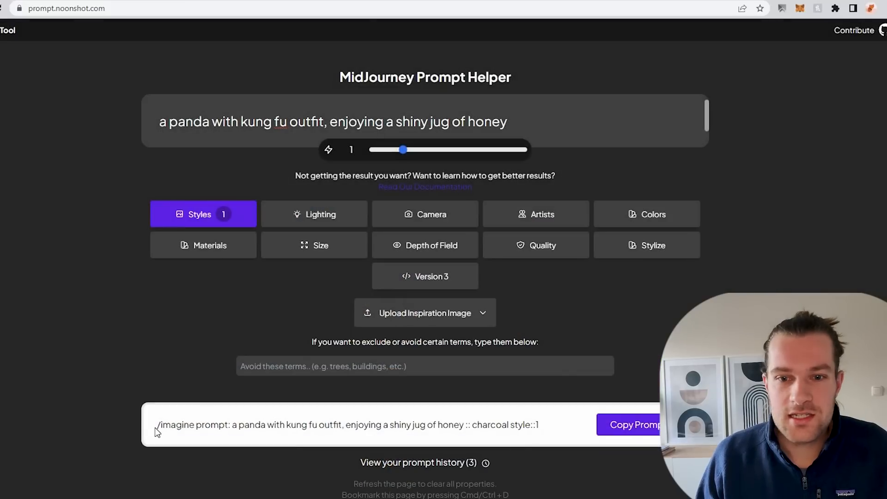
pyautogui.tripleClick(348, 425)
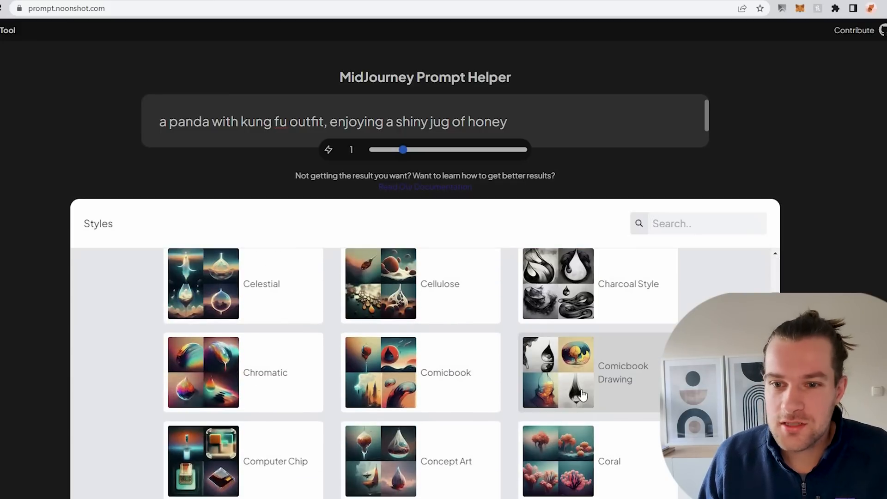
pyautogui.moveTo(435, 372)
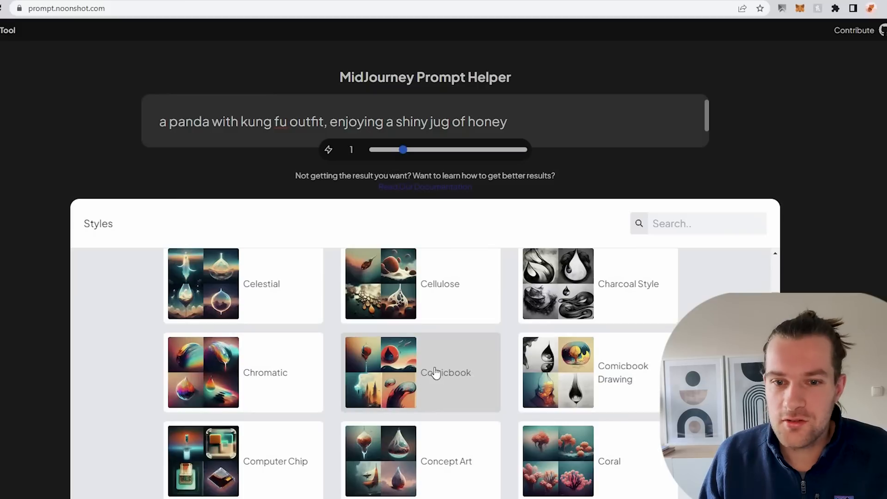
# Swap the style modifier to comicbook::1 and select the generated prompt.
pyautogui.click(420, 372)
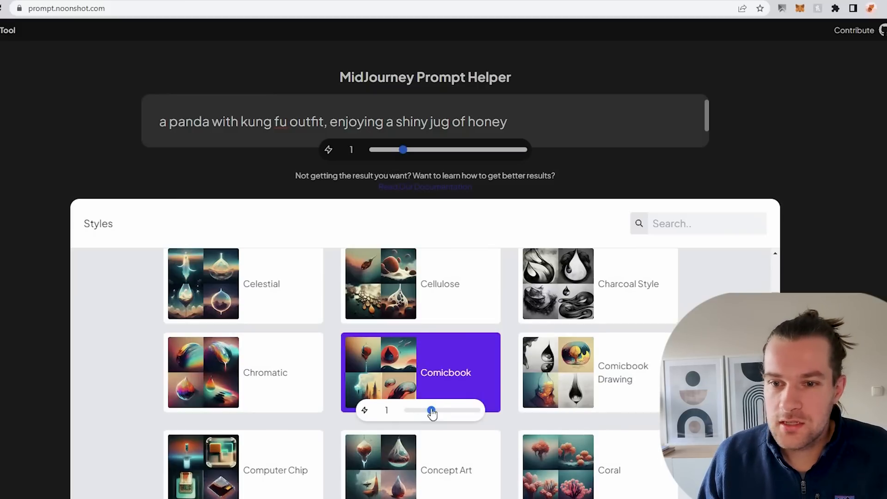
pyautogui.click(420, 371)
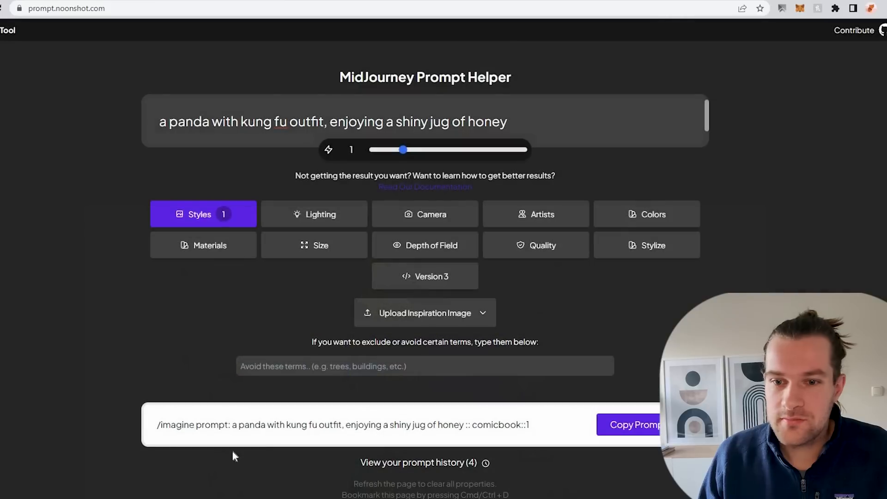
pyautogui.click(634, 425)
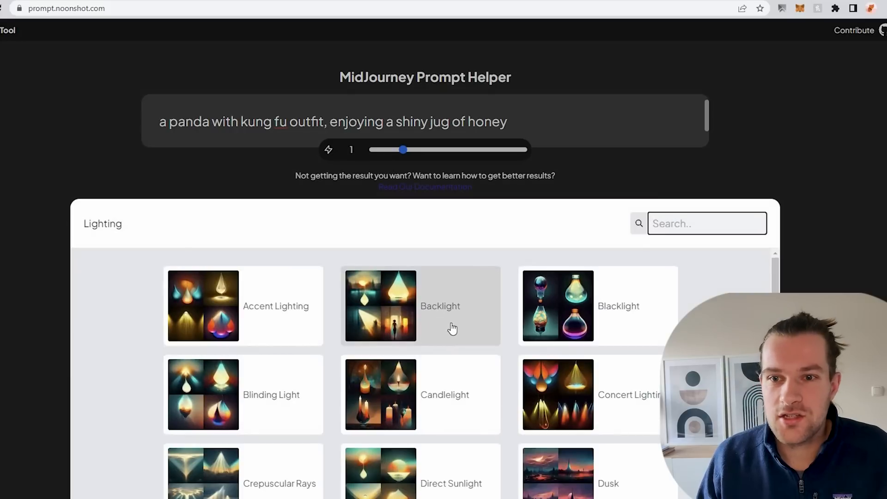
pyautogui.moveTo(441, 402)
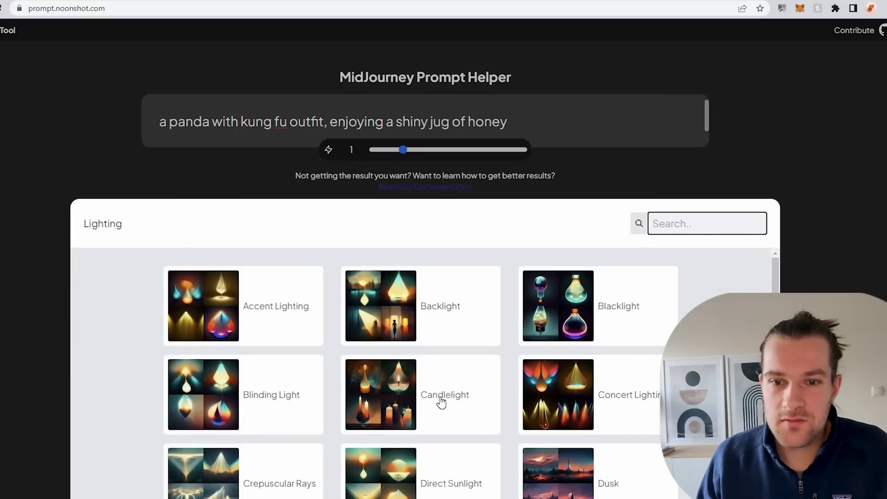
# Add neon lamp::1 lighting after comicbook::1 in the panda prompt.
pyautogui.scroll(-3)
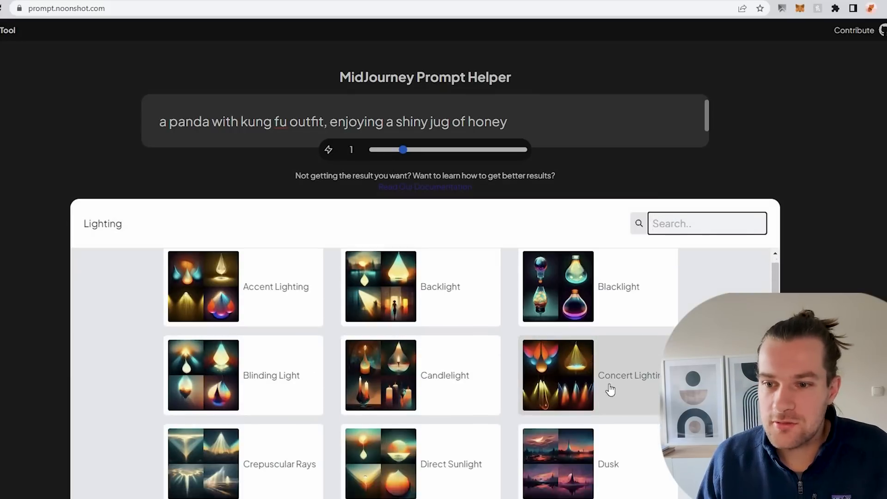
pyautogui.scroll(-3)
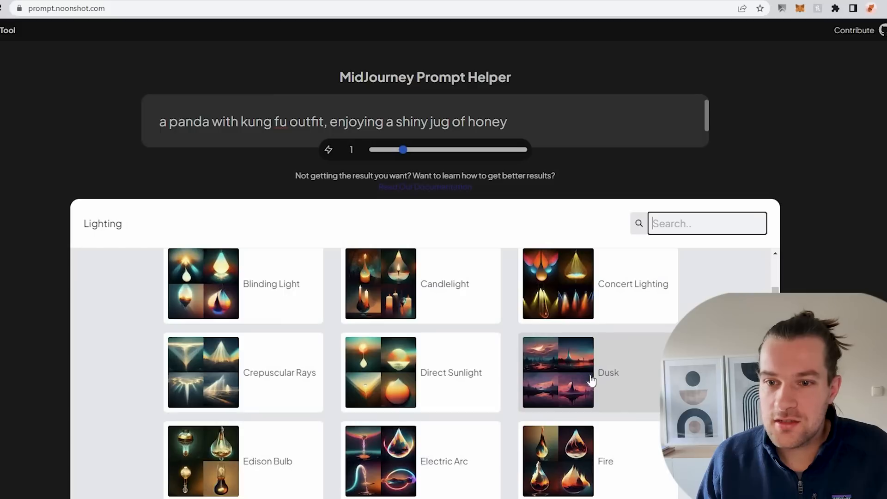
pyautogui.moveTo(251, 383)
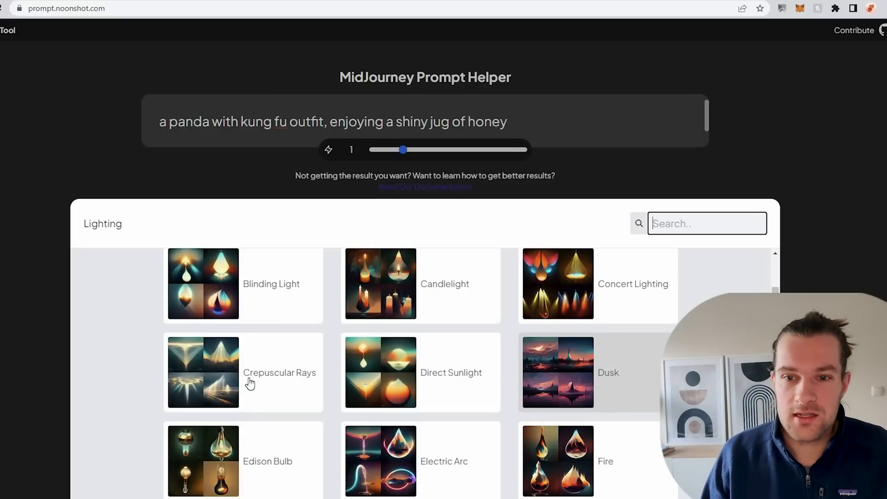
pyautogui.scroll(-3)
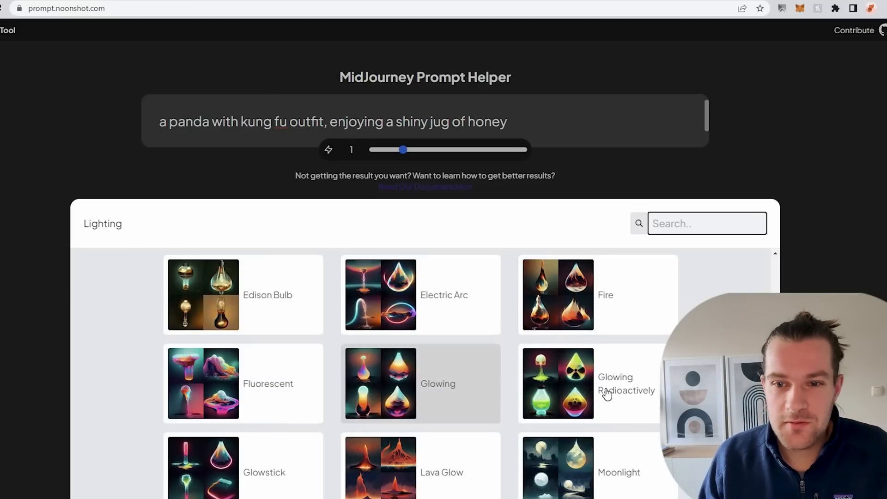
pyautogui.scroll(-3)
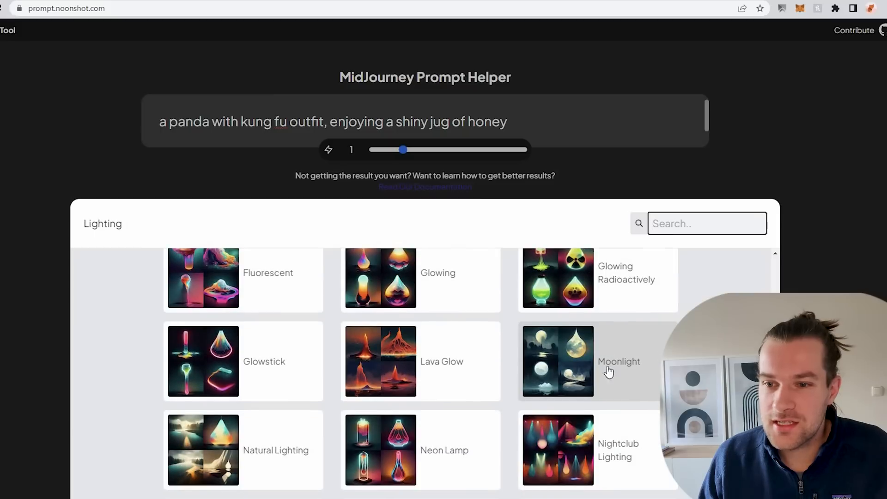
pyautogui.scroll(-3)
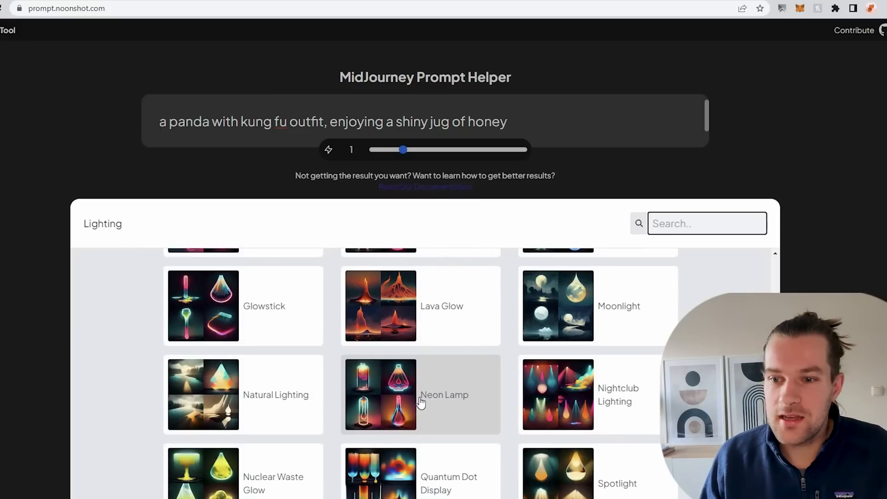
pyautogui.click(420, 394)
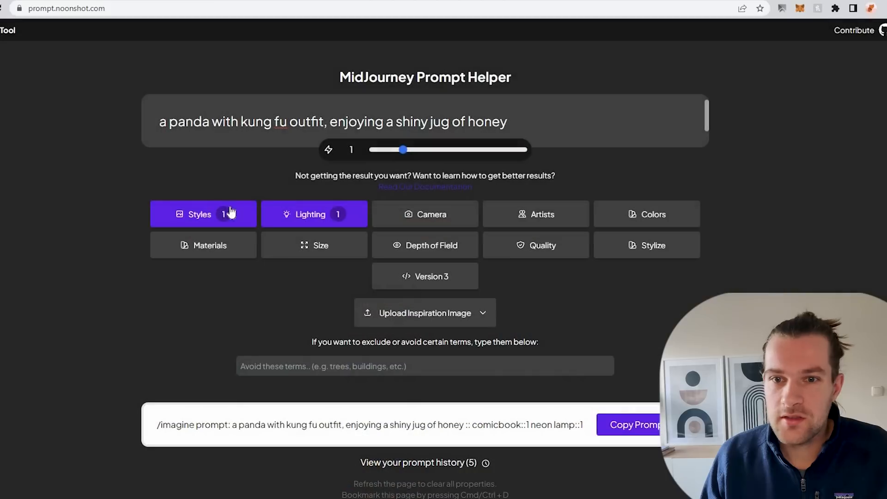
# Switch the style modifier from Comicbook to Extraterrestrial at weight 1.
pyautogui.click(203, 213)
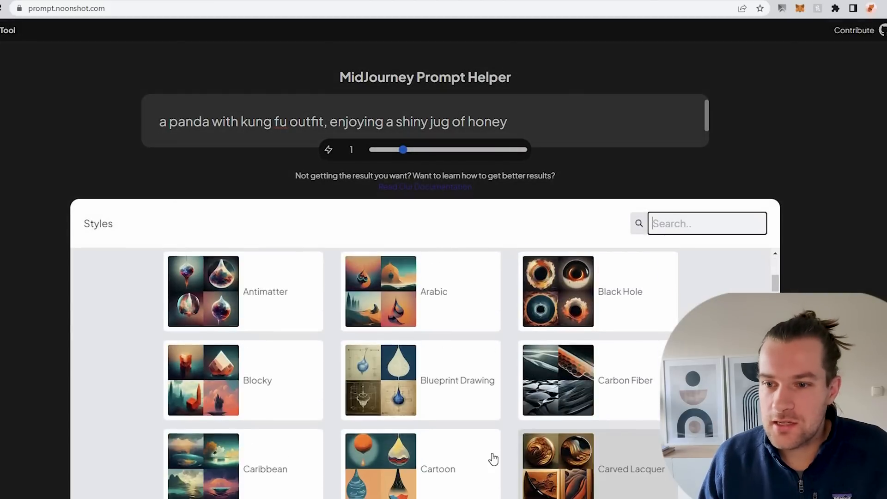
pyautogui.scroll(-3)
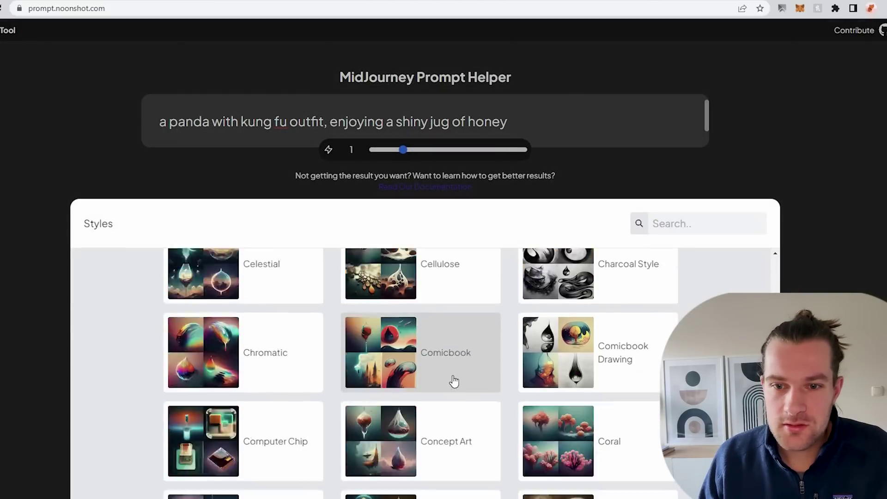
pyautogui.scroll(-3)
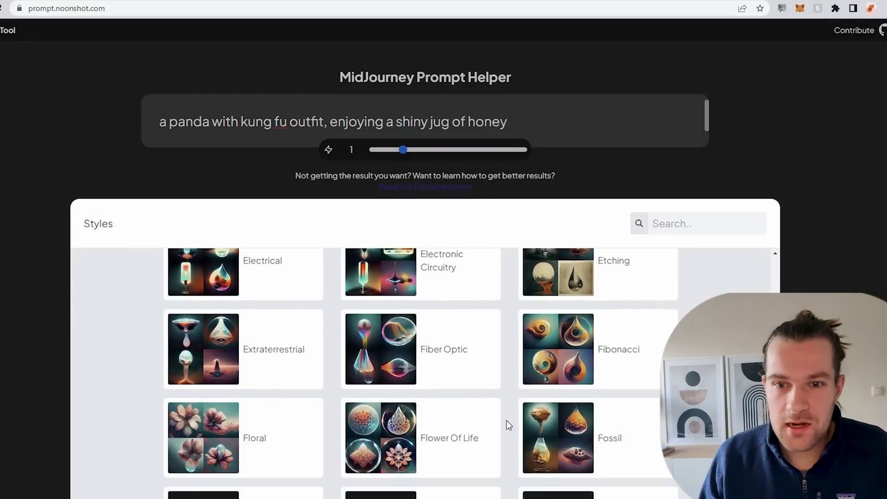
pyautogui.click(273, 350)
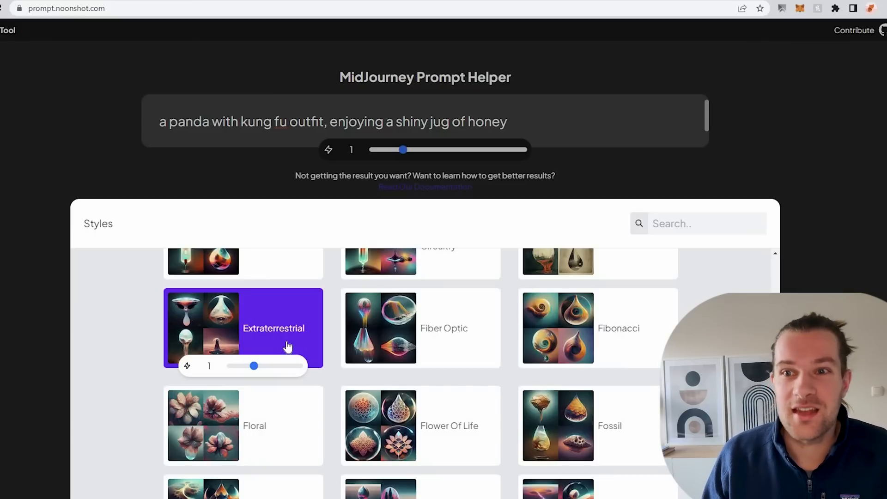
pyautogui.moveTo(288, 347)
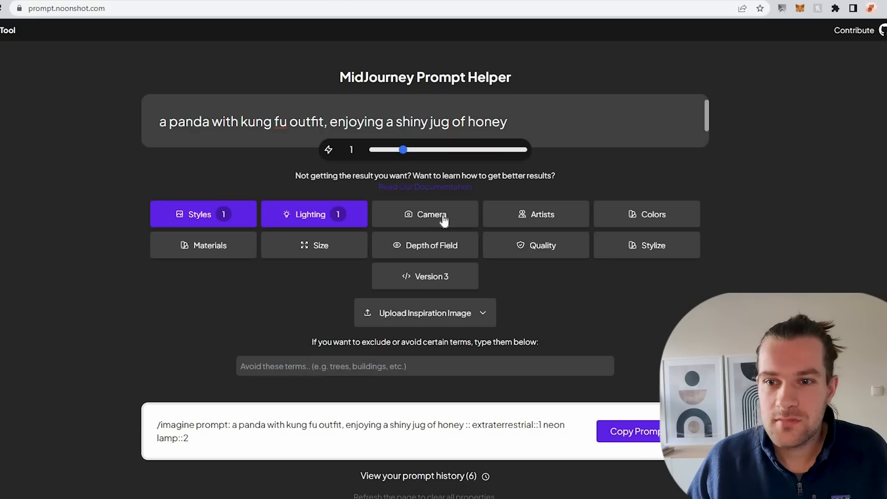
# Browse the camera lens modifiers without choosing one, then bring up the artist gallery.
pyautogui.click(425, 214)
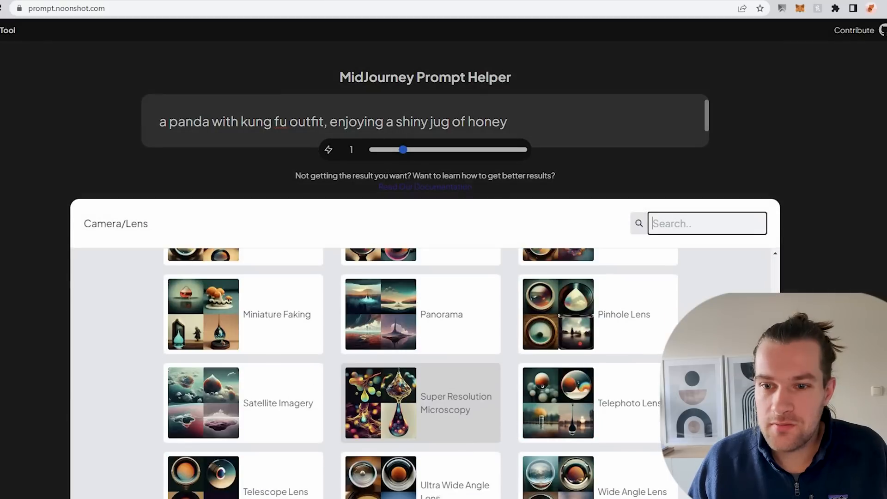
pyautogui.scroll(-3)
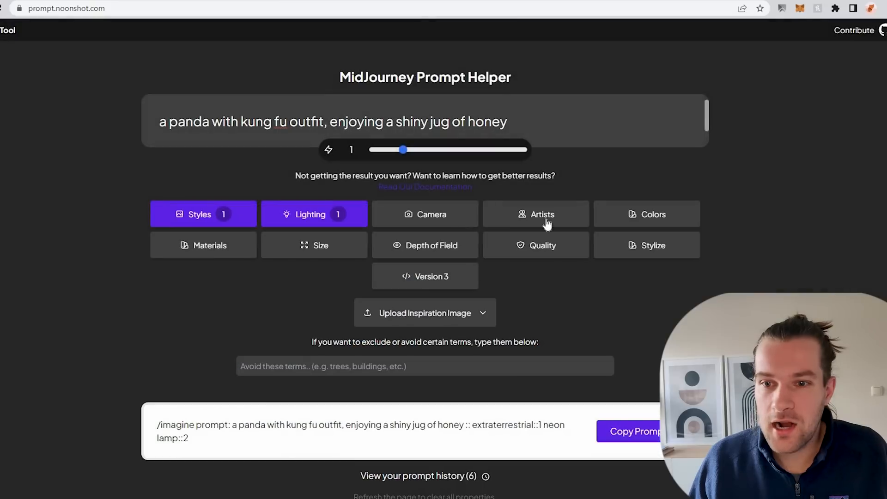
pyautogui.click(535, 214)
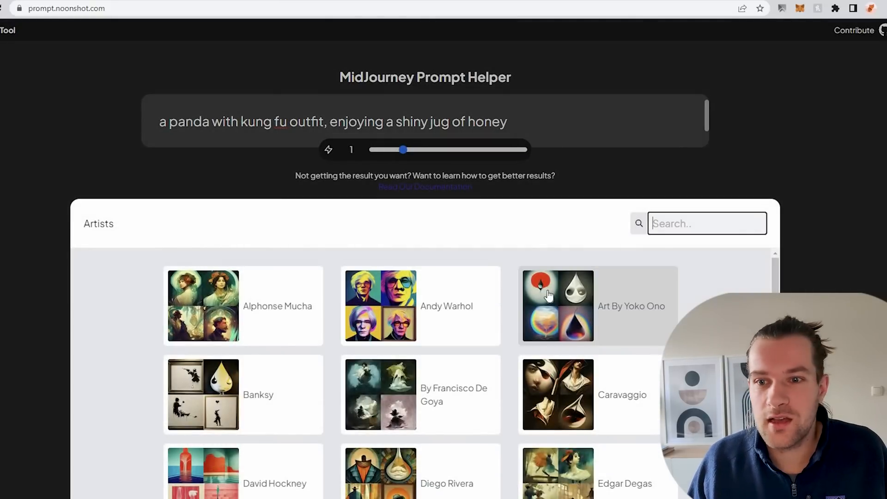
pyautogui.moveTo(436, 321)
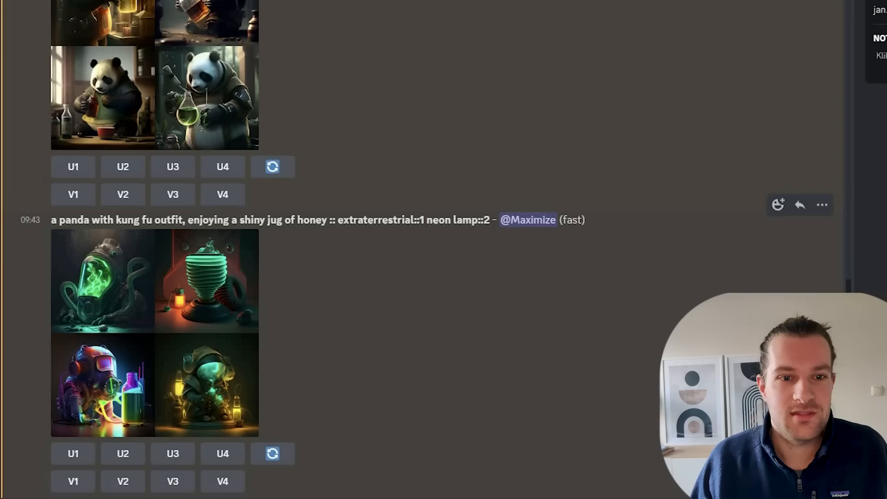
pyautogui.moveTo(202, 278)
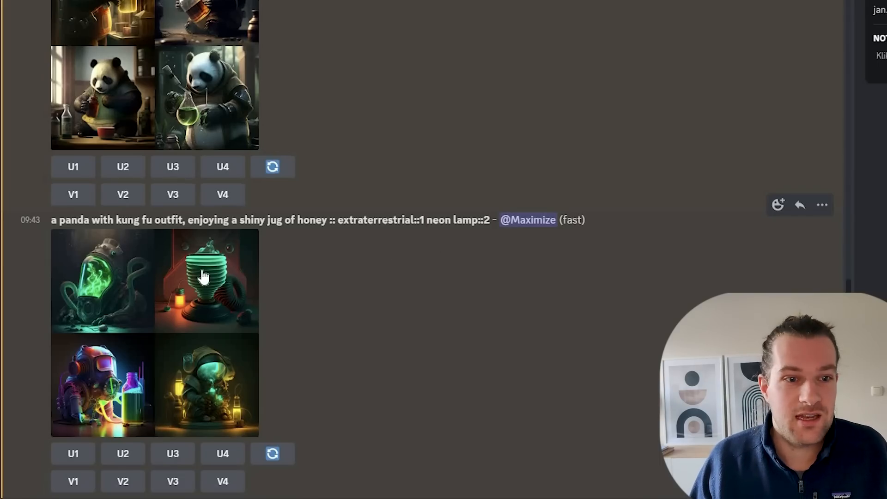
# Enlarge the four-image grid for the extraterrestrial neon-lamp panda prompt.
pyautogui.click(155, 334)
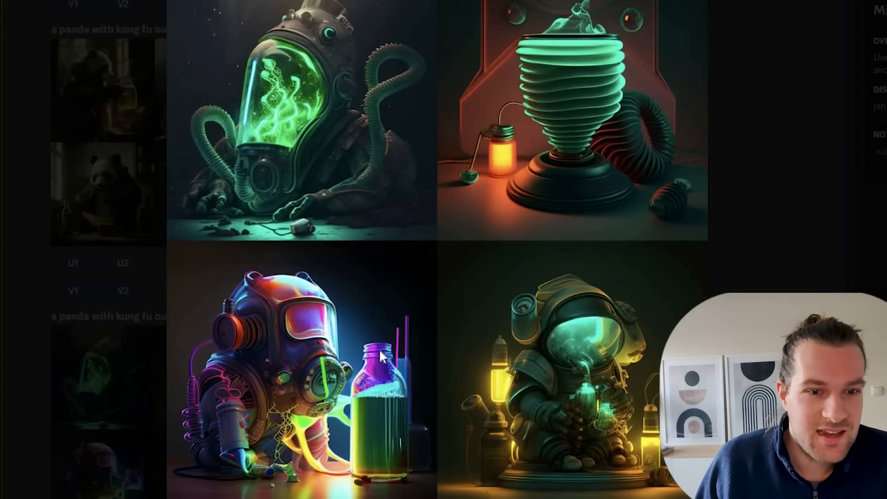
pyautogui.moveTo(394, 483)
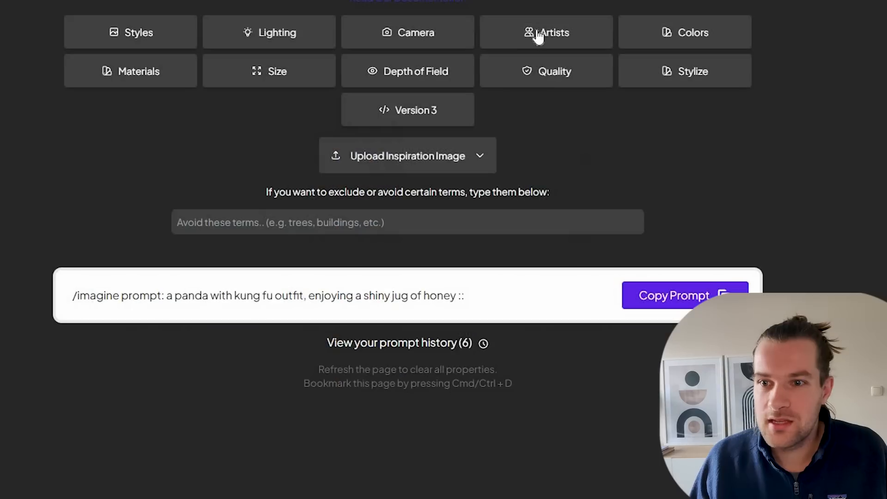
# Set telephoto lens::1 camera and van gogh::1 artist on the prompt and copy it.
pyautogui.click(407, 32)
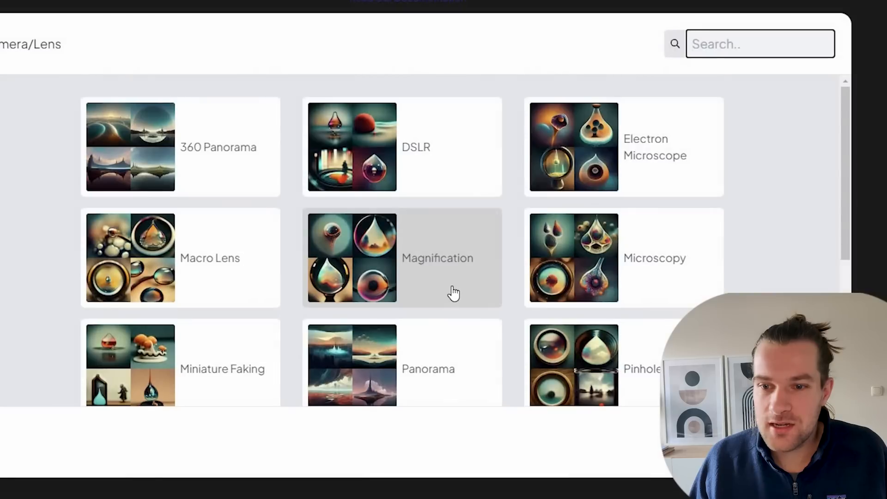
pyautogui.scroll(-3)
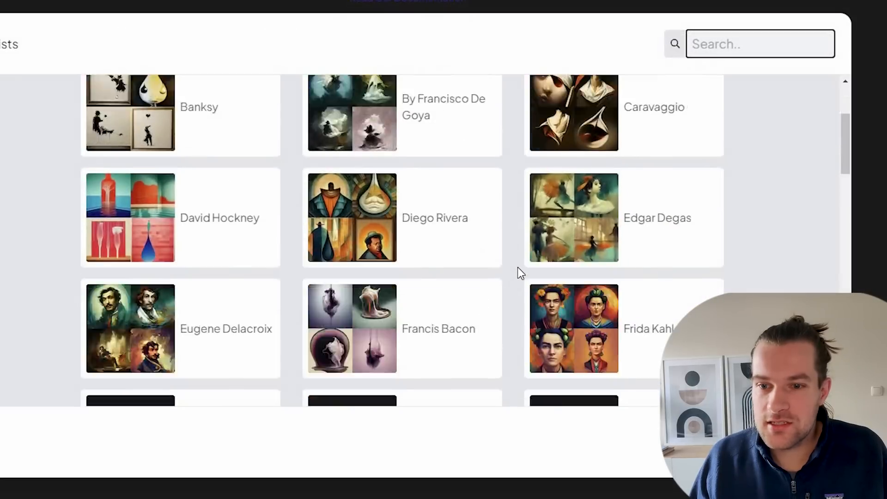
pyautogui.scroll(-3)
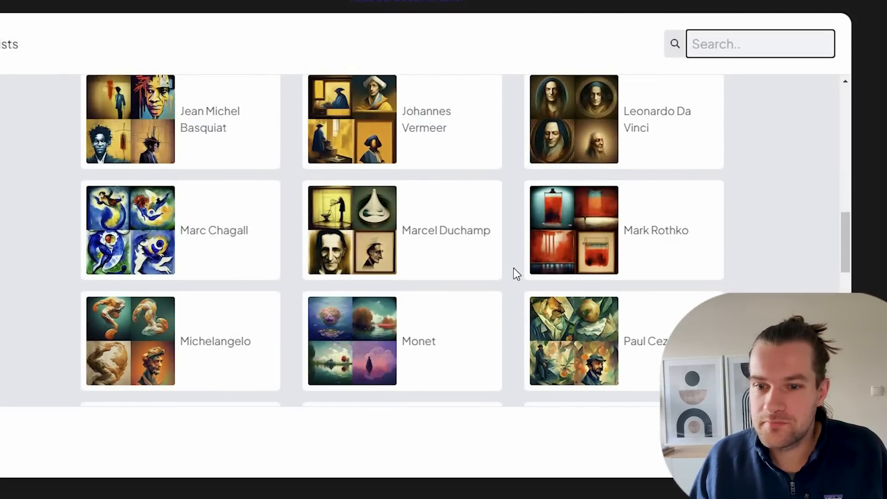
pyautogui.scroll(-3)
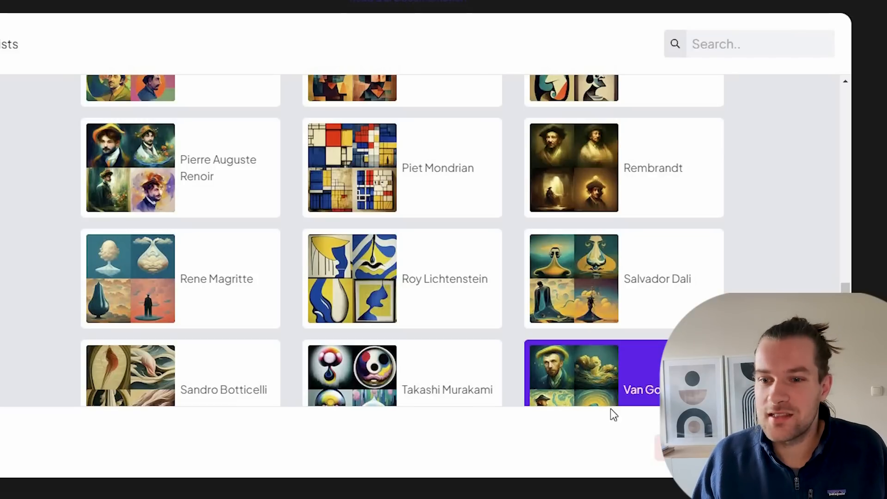
pyautogui.click(596, 374)
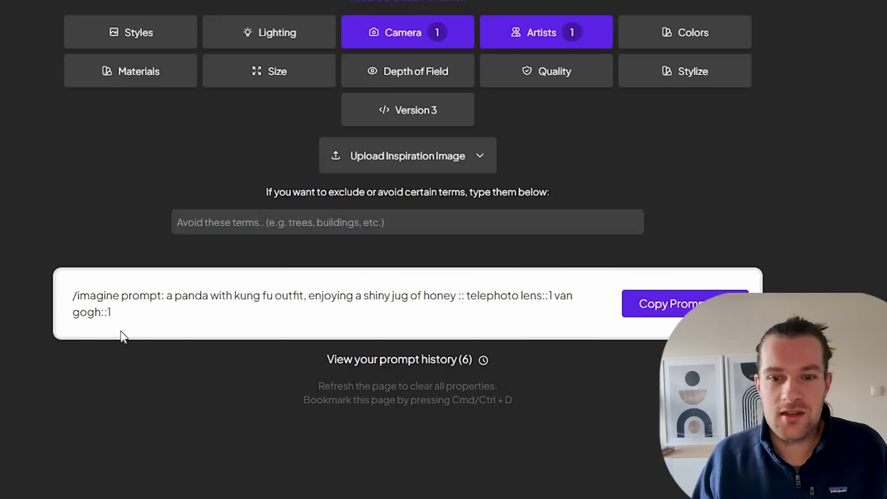
pyautogui.click(679, 303)
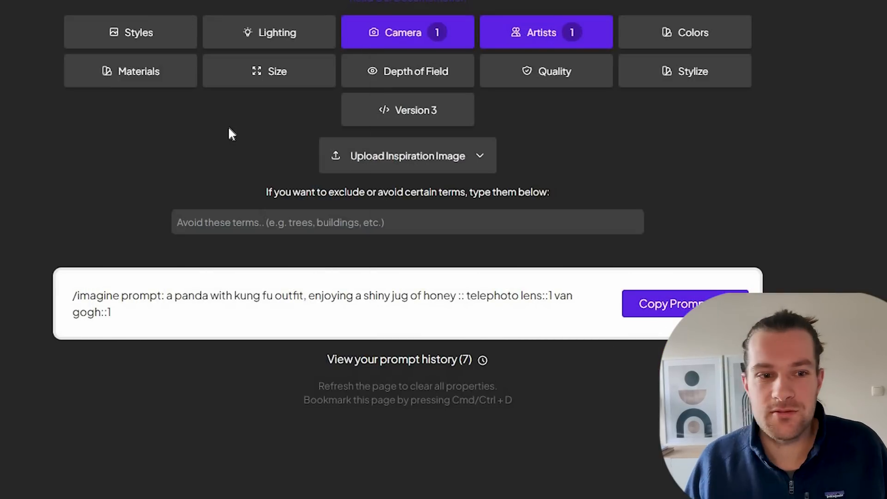
# Try 'tree' in the exclude-terms box before removing the telephoto lens modifier.
pyautogui.doubleClick(407, 193)
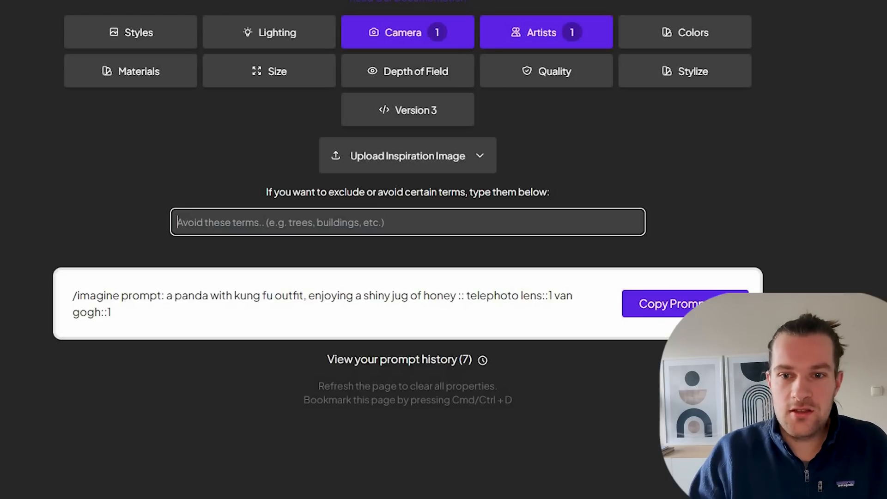
pyautogui.write('tree')
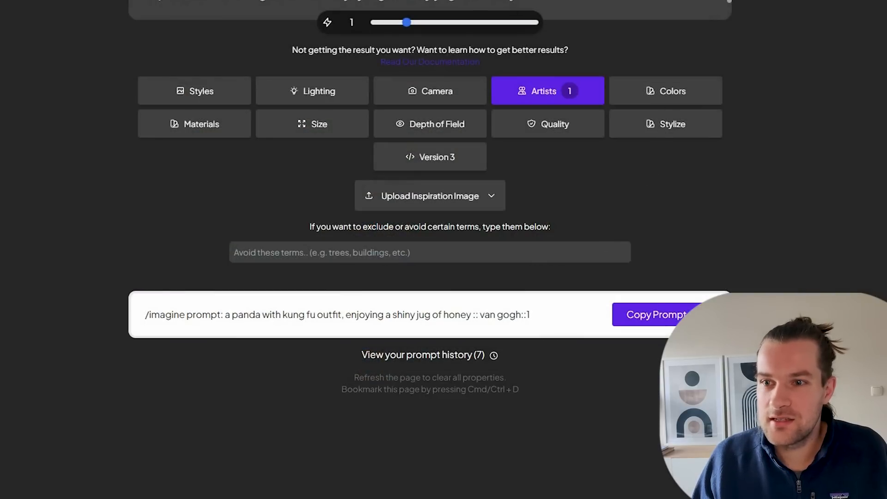
# Add the Blocky style to the dusk, navy blue panda prompt and copy the finished prompt.
pyautogui.click(672, 91)
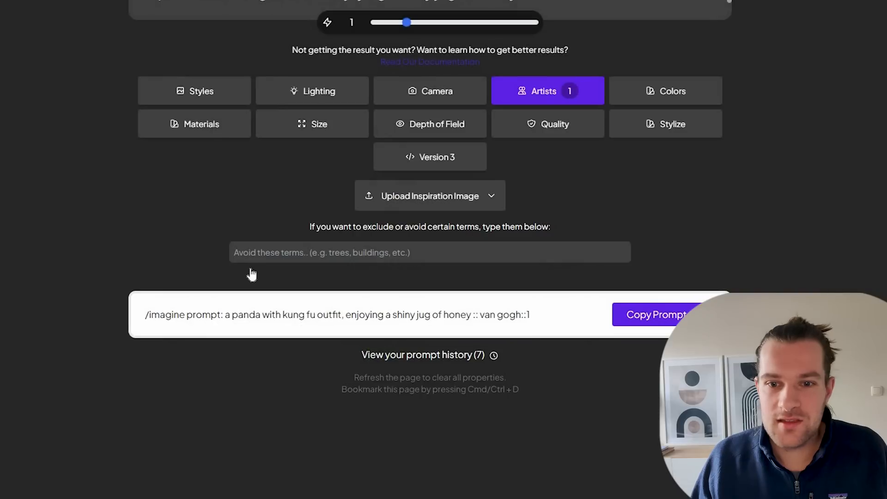
pyautogui.click(194, 124)
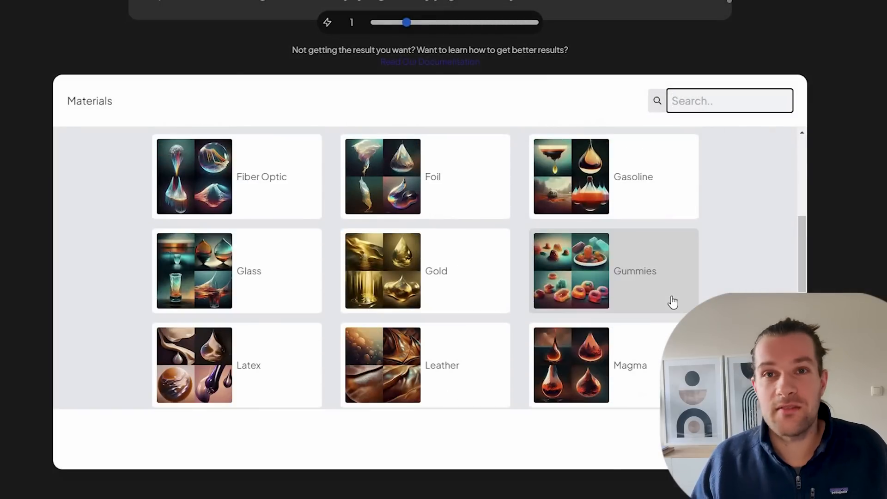
pyautogui.moveTo(475, 190)
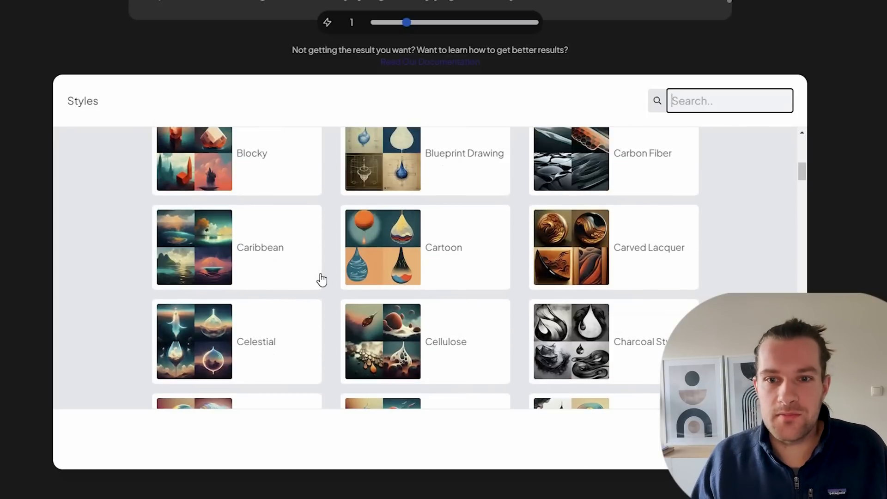
pyautogui.scroll(3)
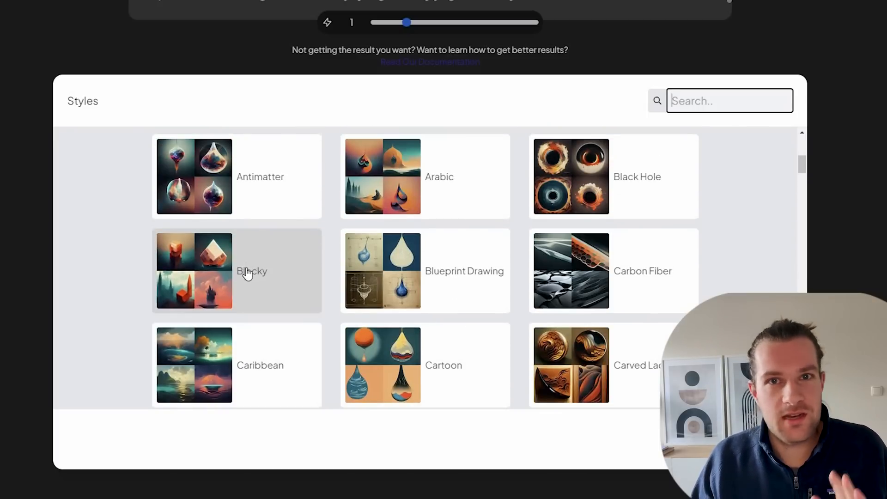
pyautogui.click(237, 271)
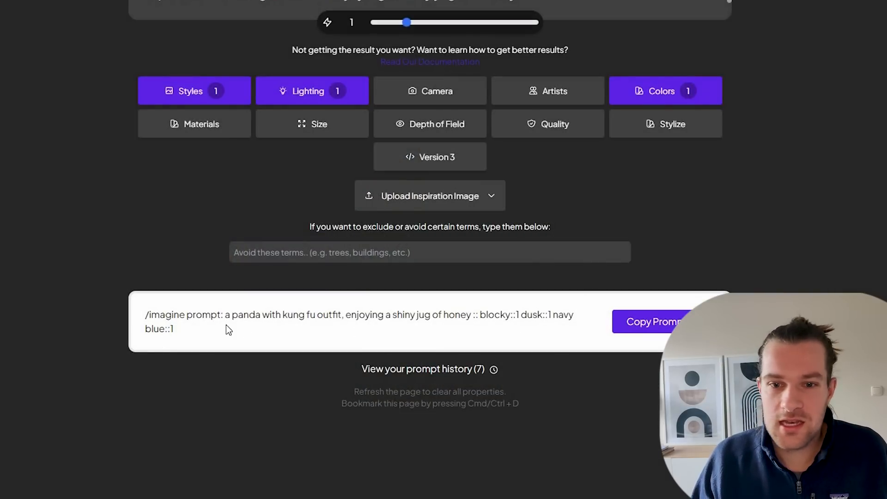
pyautogui.click(651, 321)
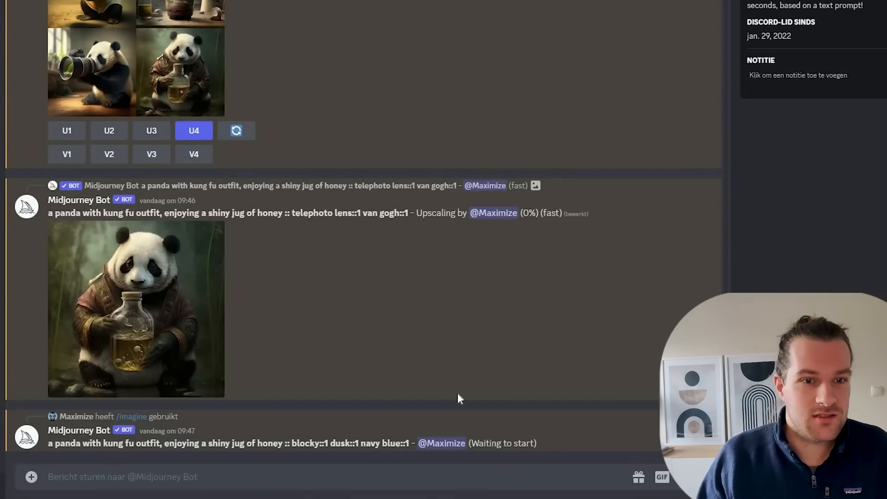
# Enlarge the finished blocky, dusk, navy blue panda four-image grid from Midjourney Bot.
pyautogui.scroll(-3)
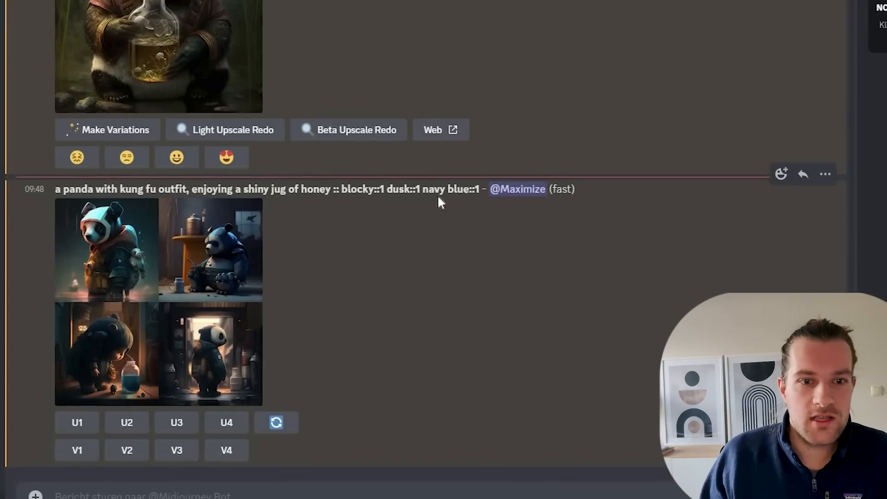
pyautogui.click(158, 303)
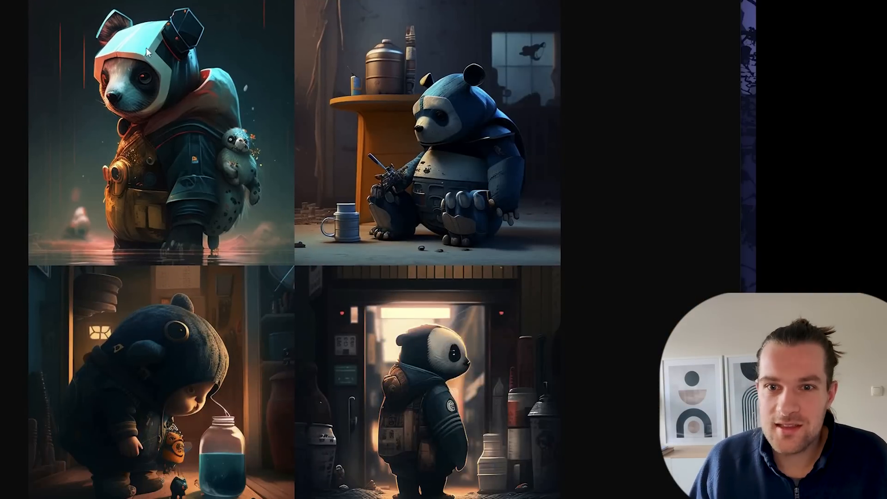
pyautogui.moveTo(176, 109)
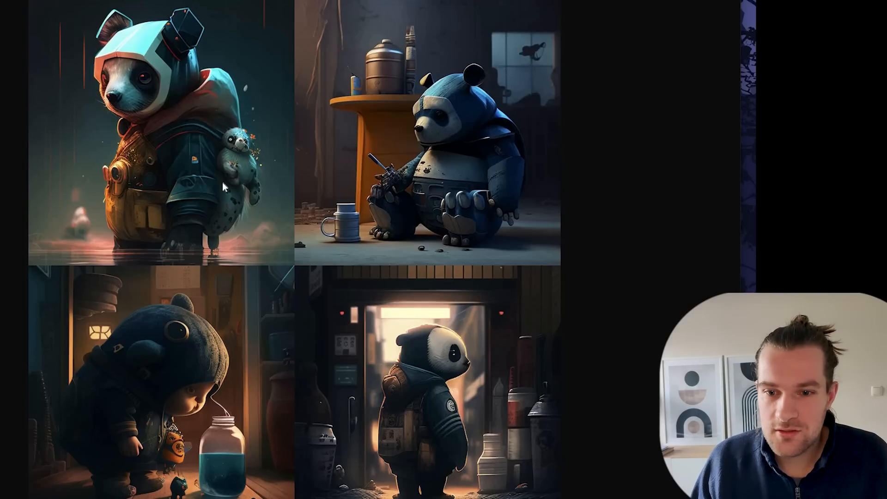
pyautogui.moveTo(161, 394)
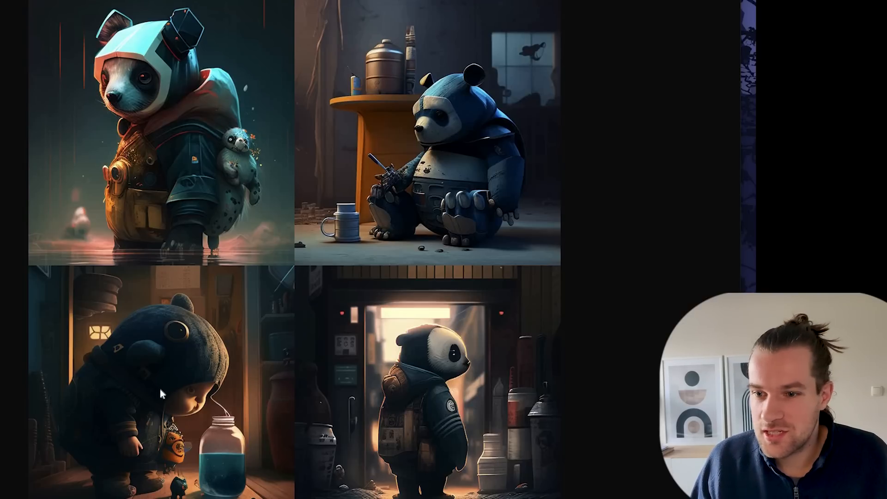
pyautogui.moveTo(458, 83)
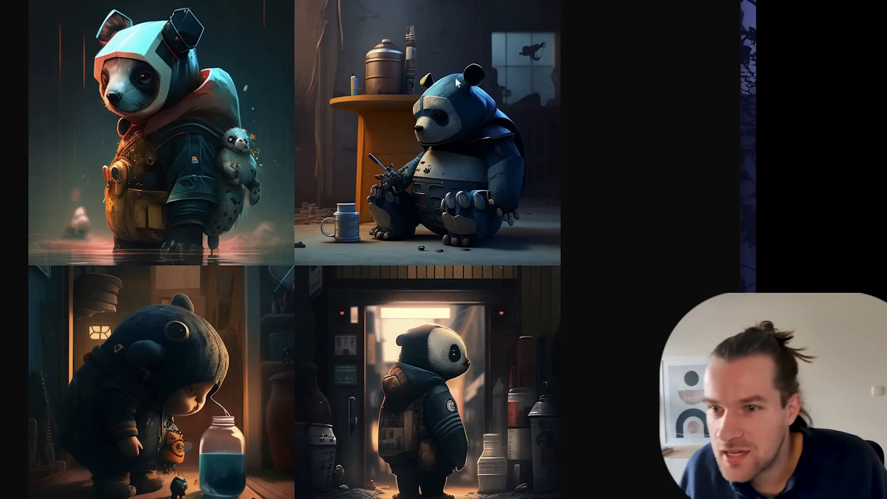
pyautogui.moveTo(314, 163)
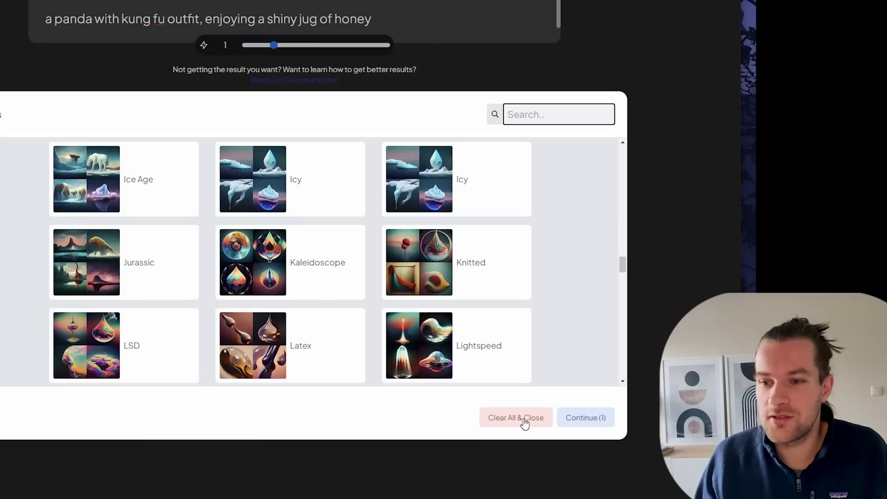
# Clear all modifiers and make Electric Arc the panda prompt's only lighting choice.
pyautogui.click(515, 417)
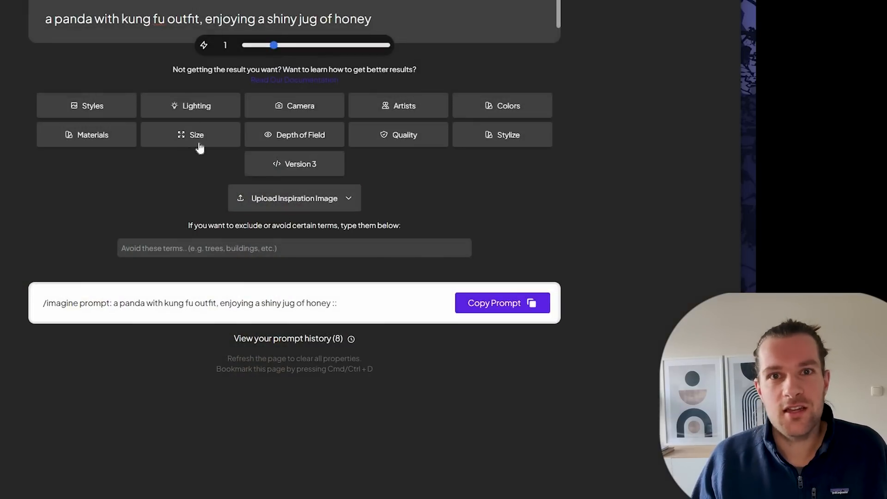
pyautogui.moveTo(196, 105)
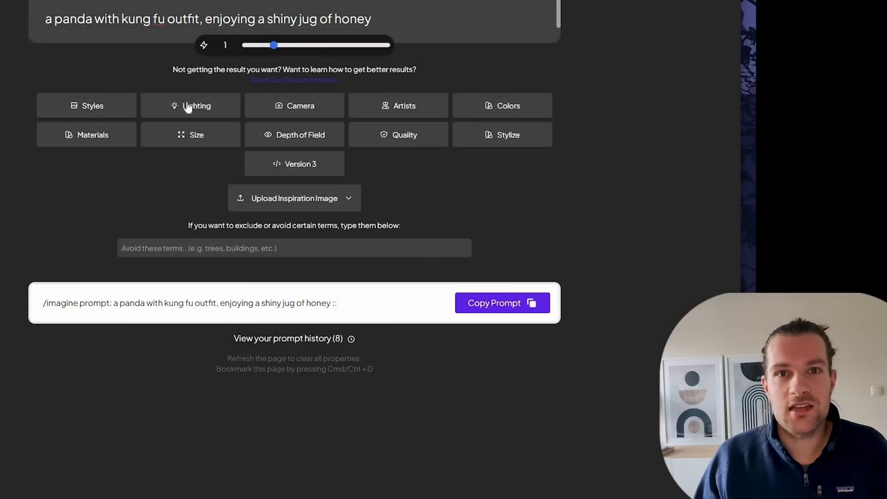
pyautogui.click(196, 105)
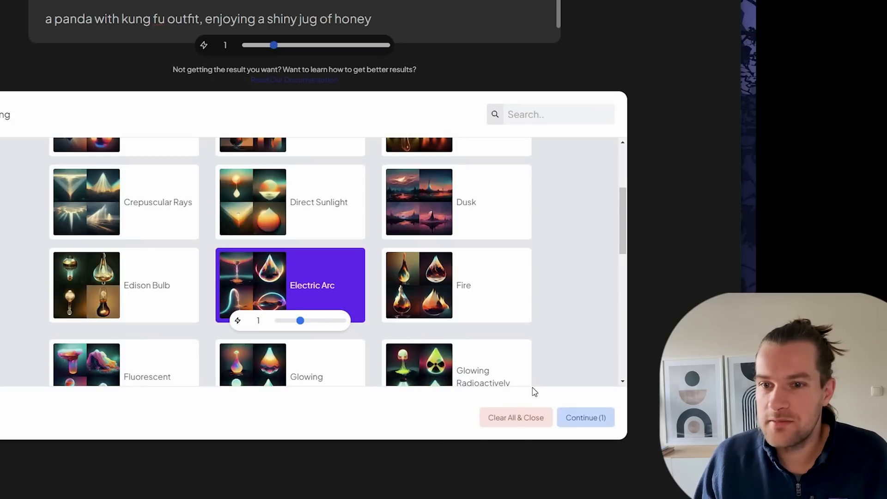
pyautogui.click(585, 417)
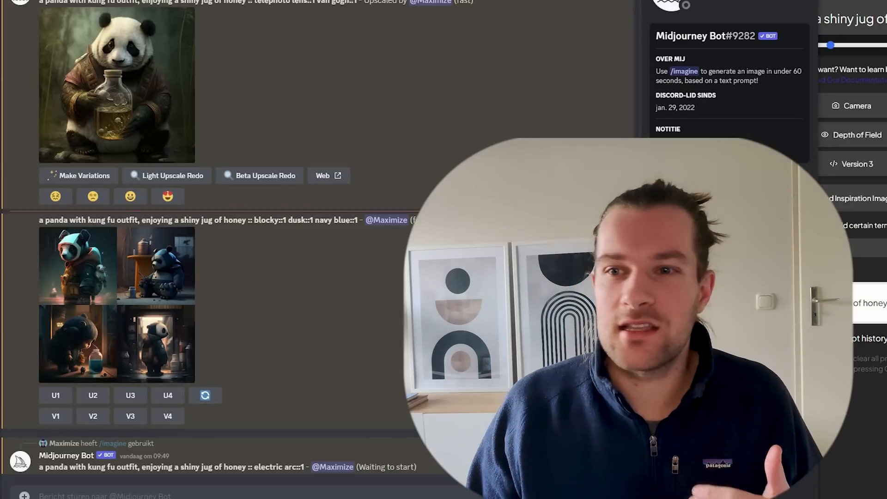
# Scroll to the finished Electric Arc panda grid with glowing jars in Discord.
pyautogui.scroll(-3)
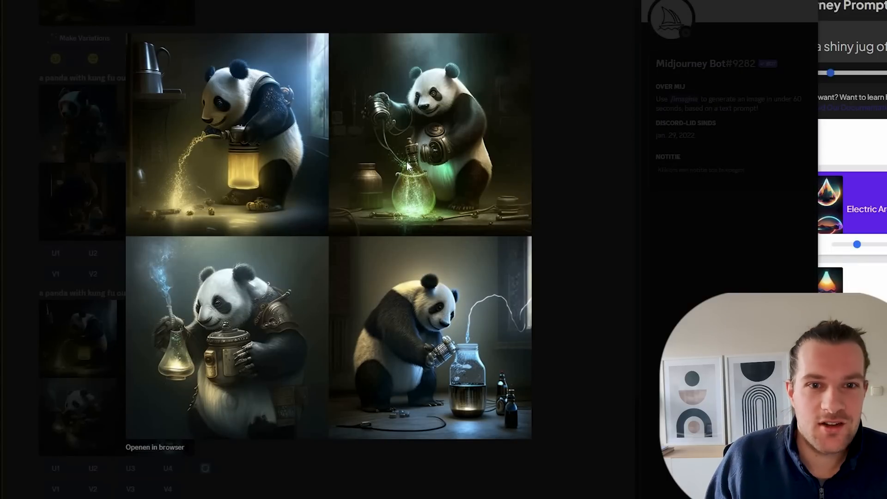
pyautogui.moveTo(698, 43)
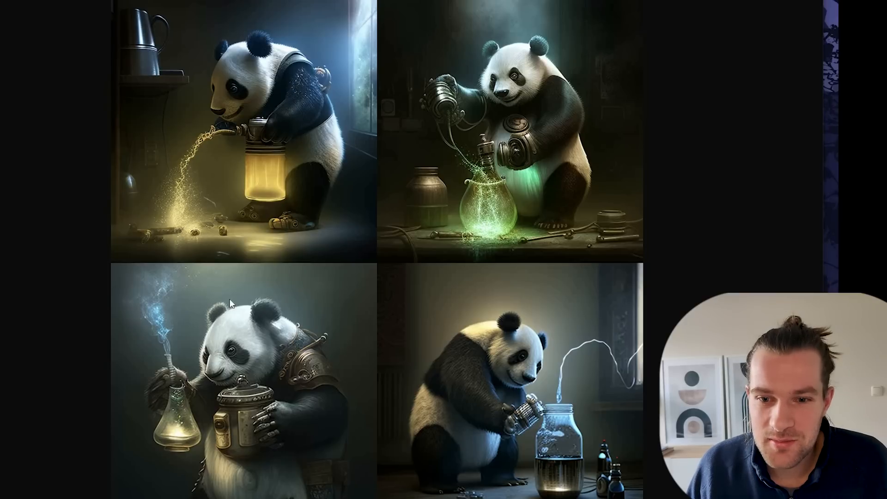
pyautogui.moveTo(490, 354)
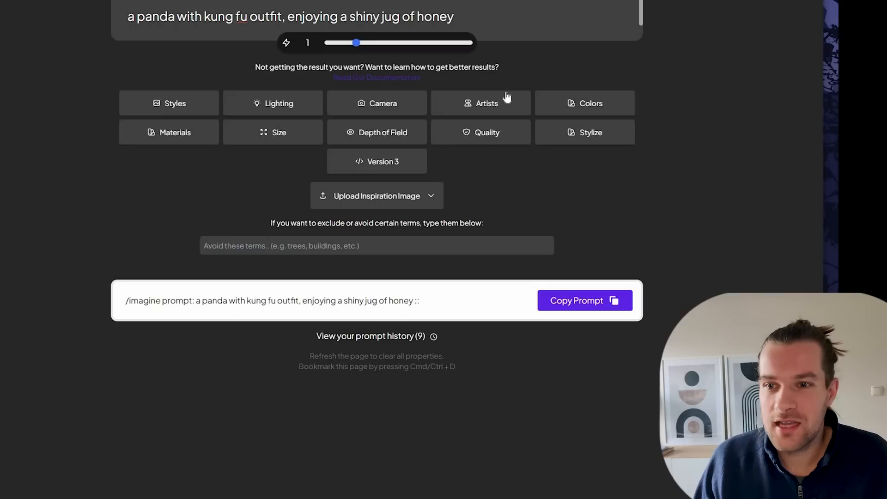
# Browse the Styles list toward Cyberpunk as the panda prompt's sole modifier.
pyautogui.click(168, 102)
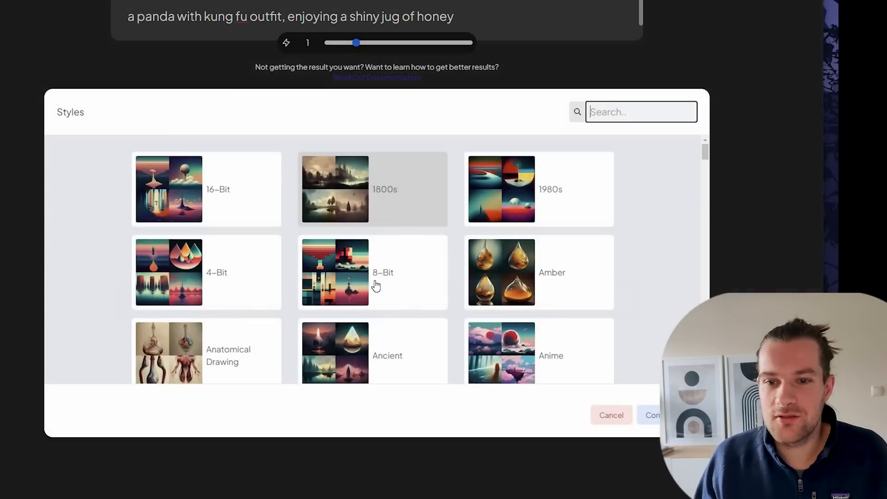
pyautogui.scroll(-3)
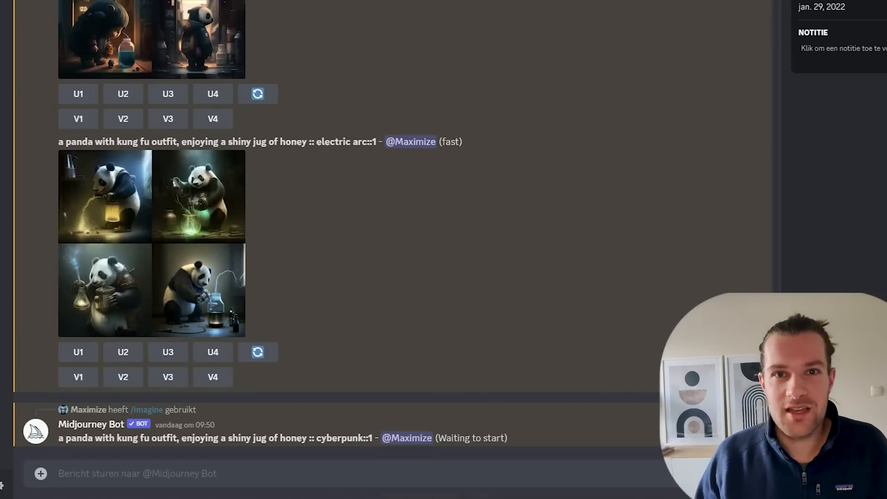
# Enlarge the finished cyberpunk panda grid of four hooded pandas in neon streets.
pyautogui.scroll(-3)
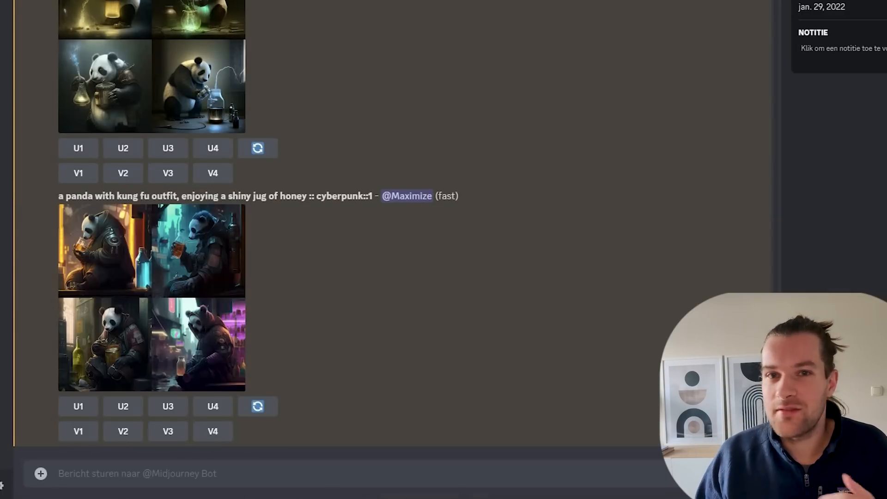
pyautogui.click(151, 297)
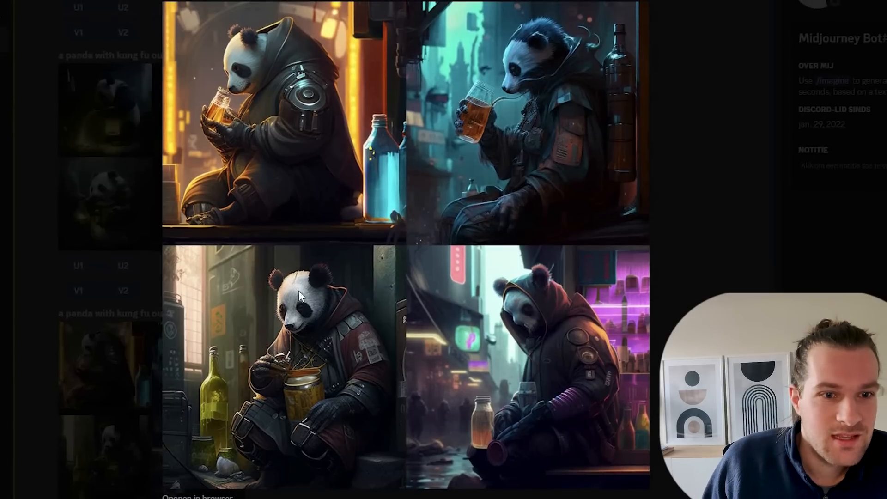
pyautogui.moveTo(94, 323)
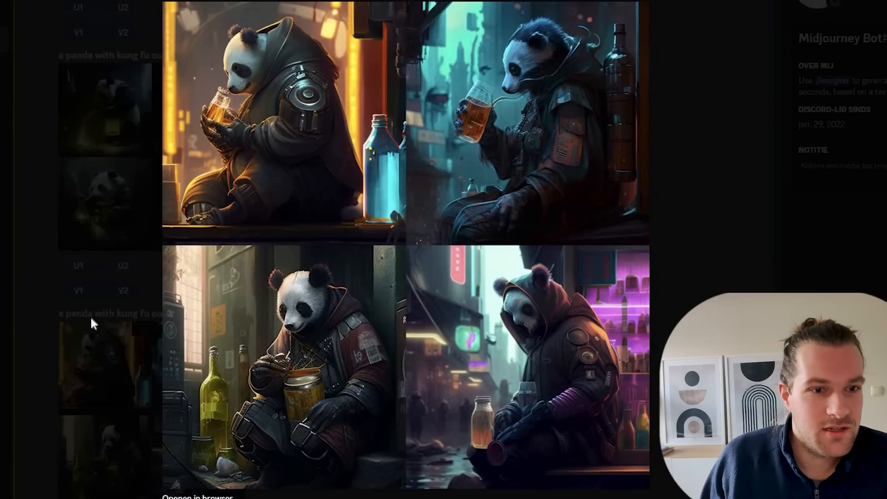